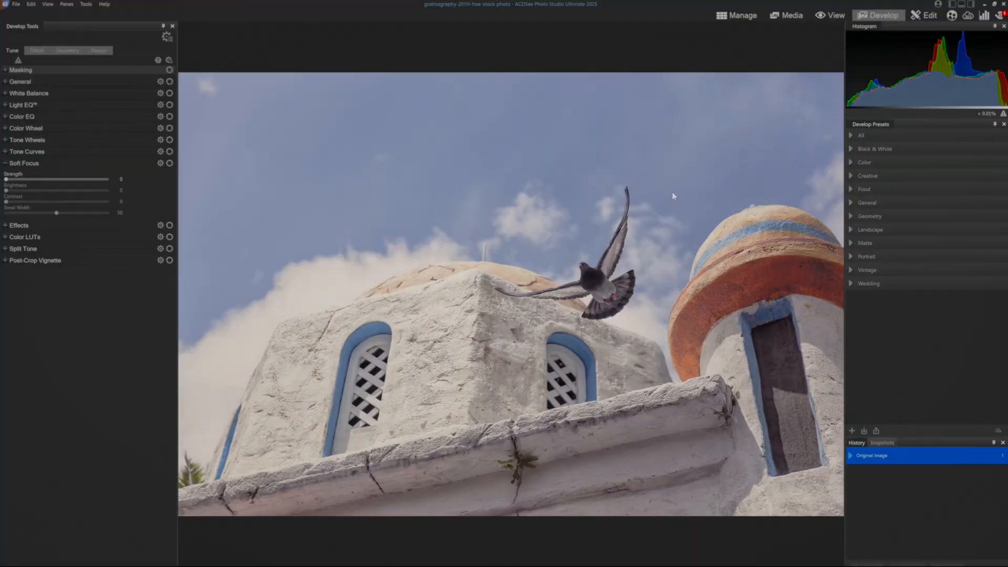
pyautogui.moveTo(658, 204)
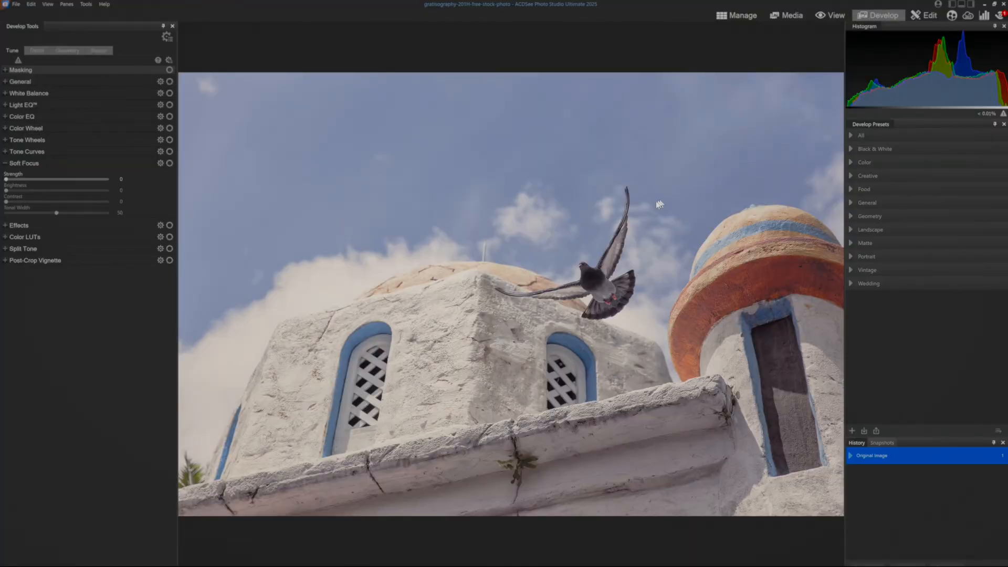
pyautogui.moveTo(598, 214)
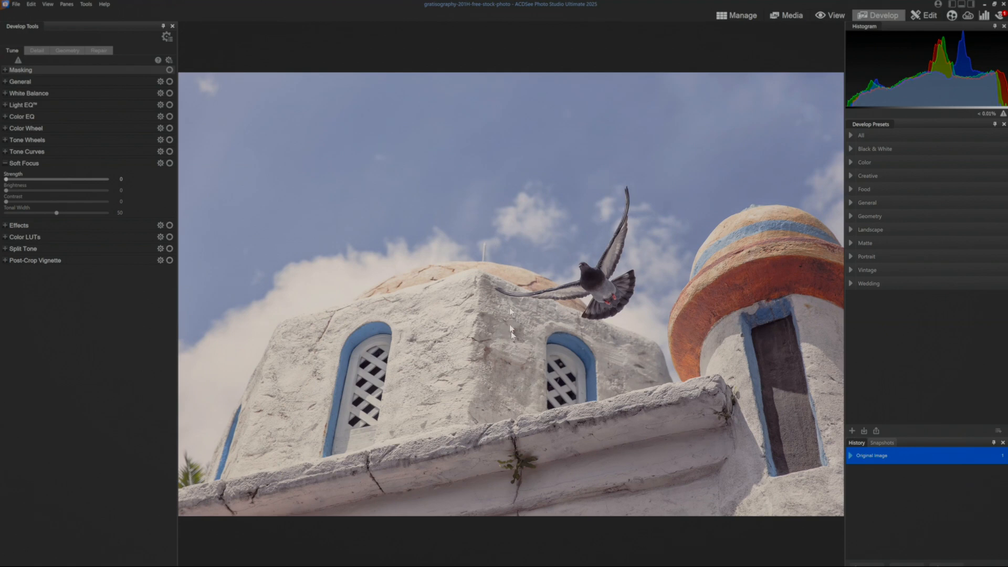
pyautogui.moveTo(672, 324)
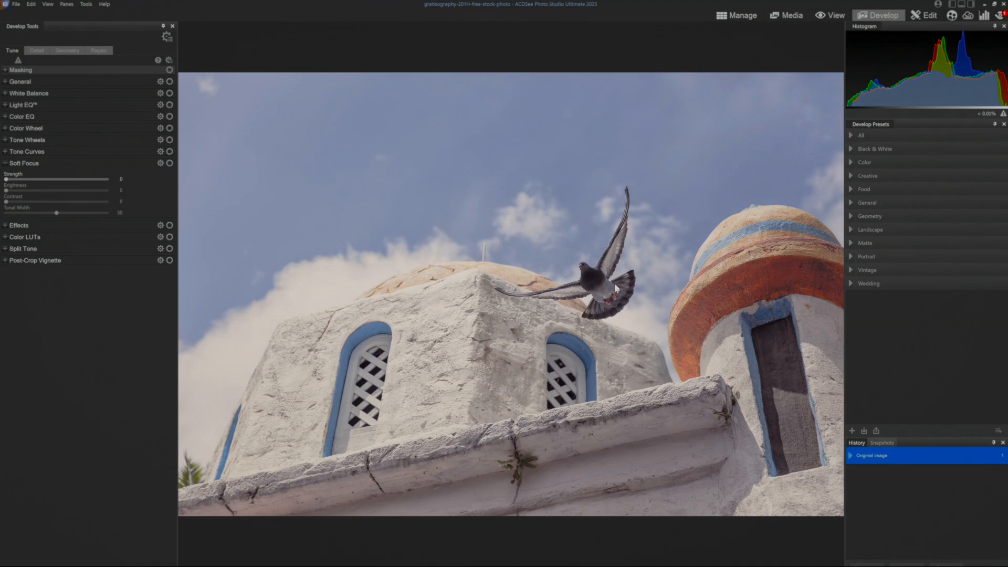
pyautogui.moveTo(520, 294)
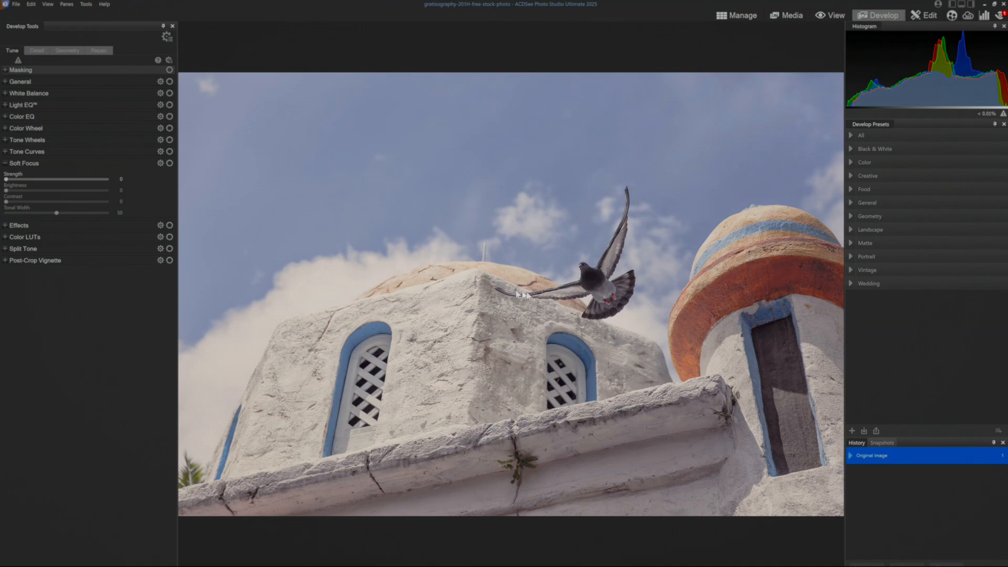
pyautogui.moveTo(577, 292)
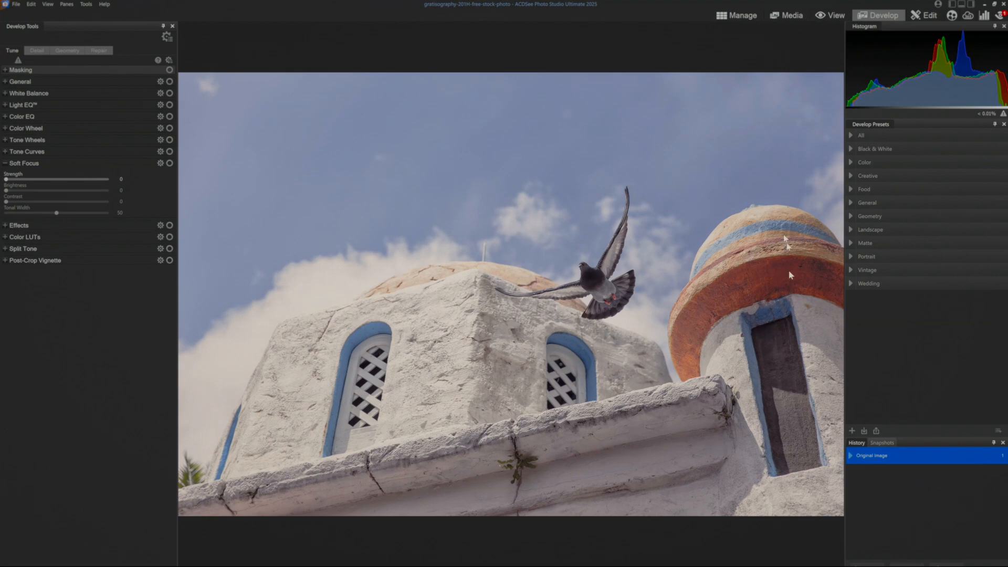
pyautogui.moveTo(489, 390)
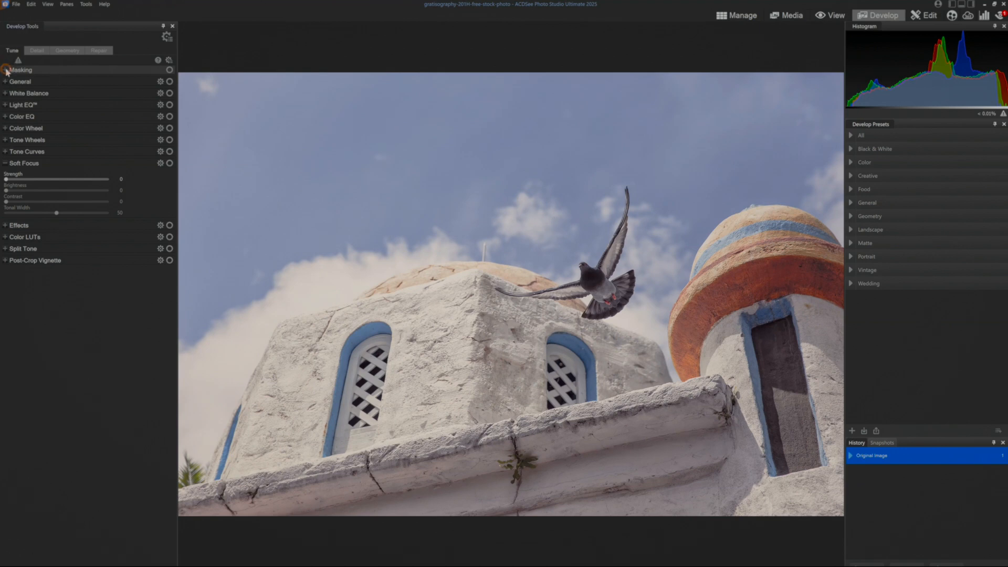
# Expand Masking in Develop Tools and run AI Subject detection on the pigeon photo
pyautogui.click(6, 69)
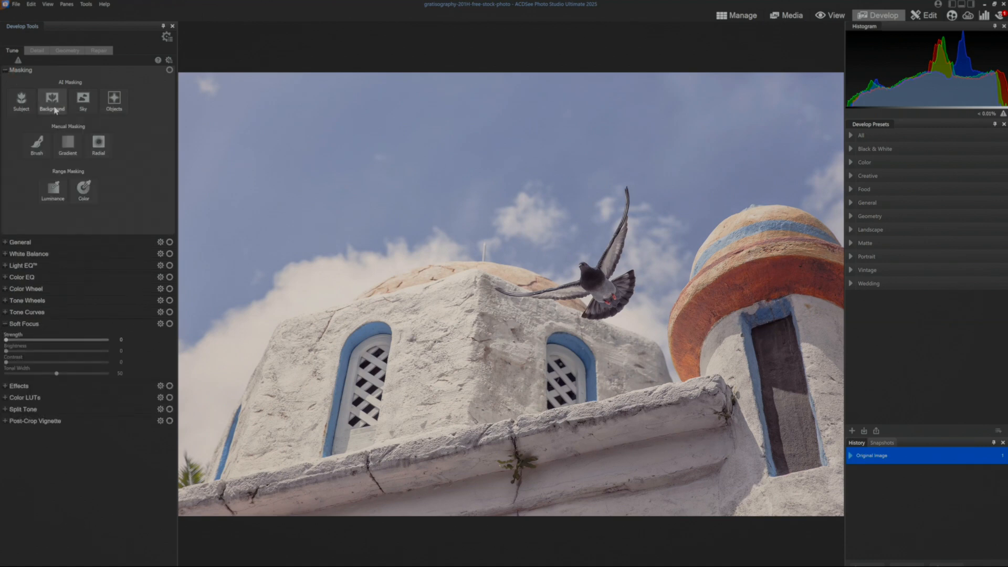
pyautogui.moveTo(21, 101)
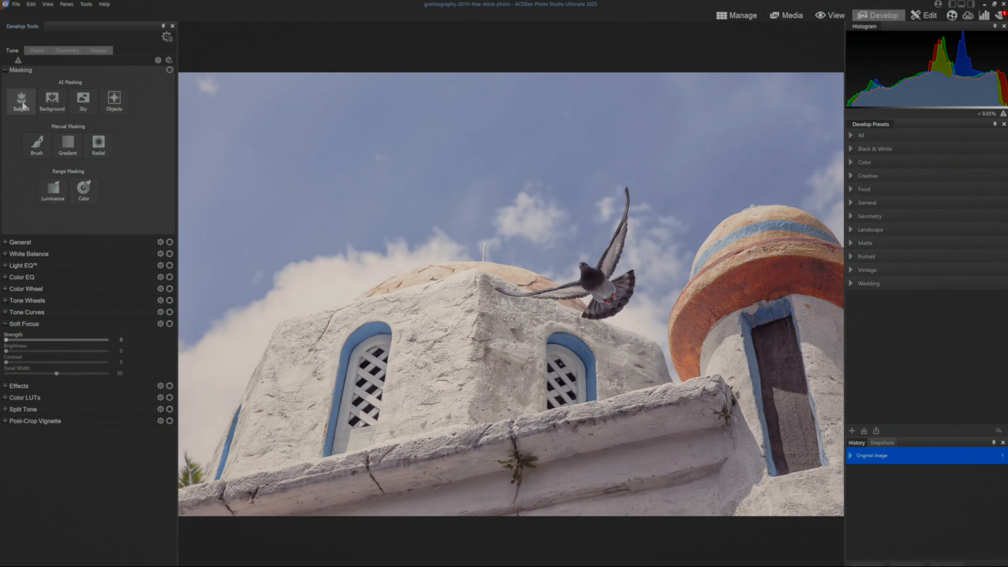
pyautogui.click(21, 100)
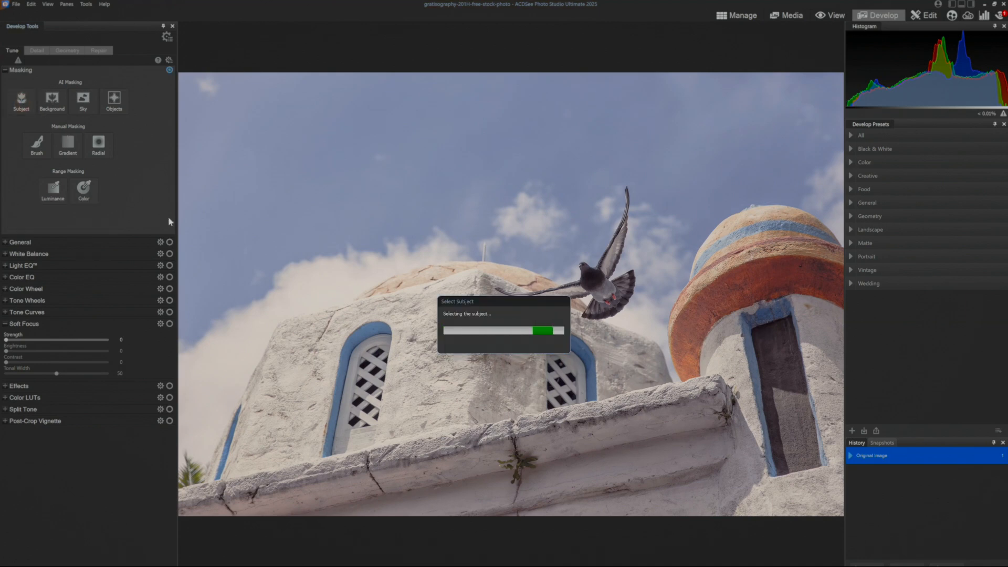
# Clear and delete the subject mask that wrongly selected the window grilles
pyautogui.click(21, 100)
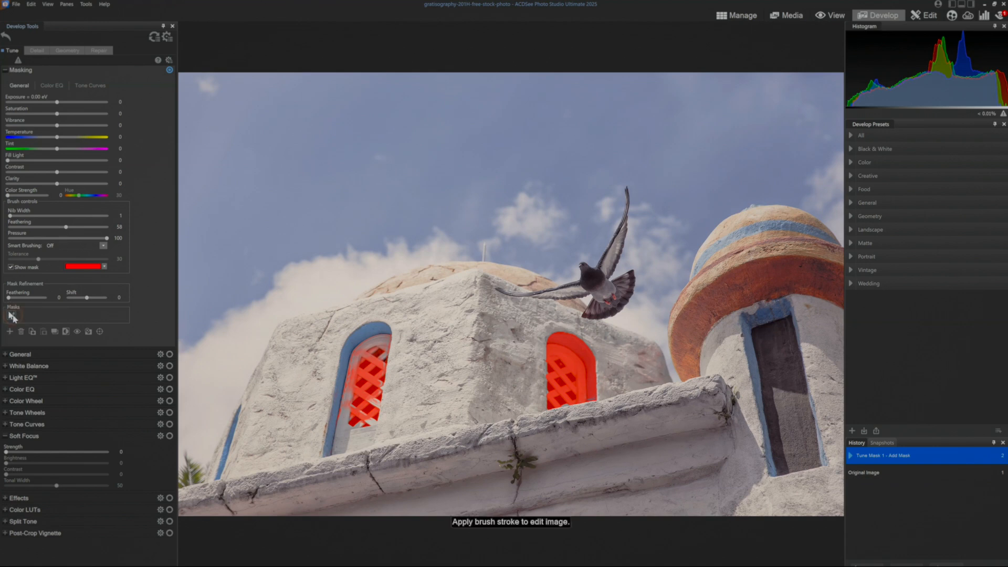
pyautogui.click(20, 331)
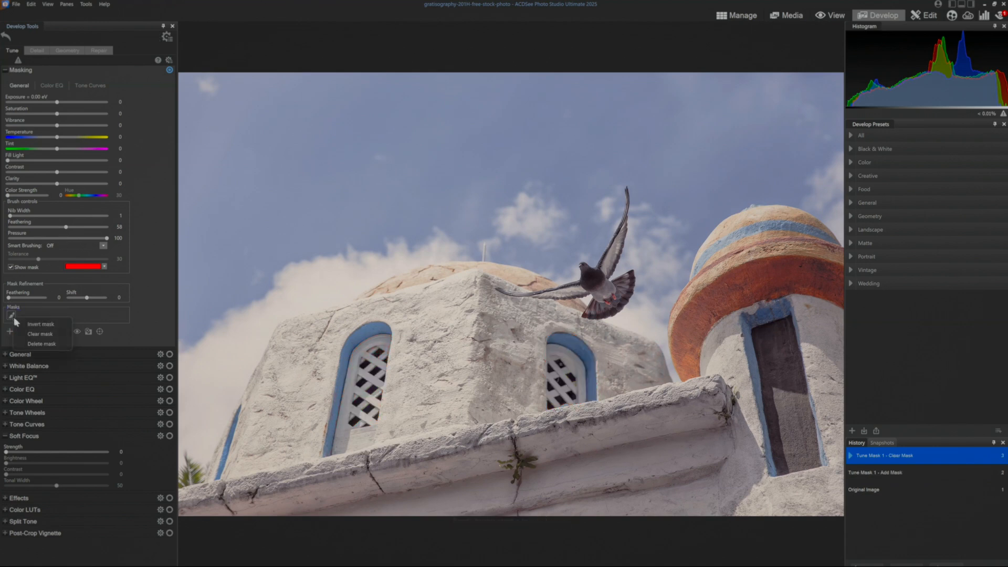
pyautogui.click(41, 344)
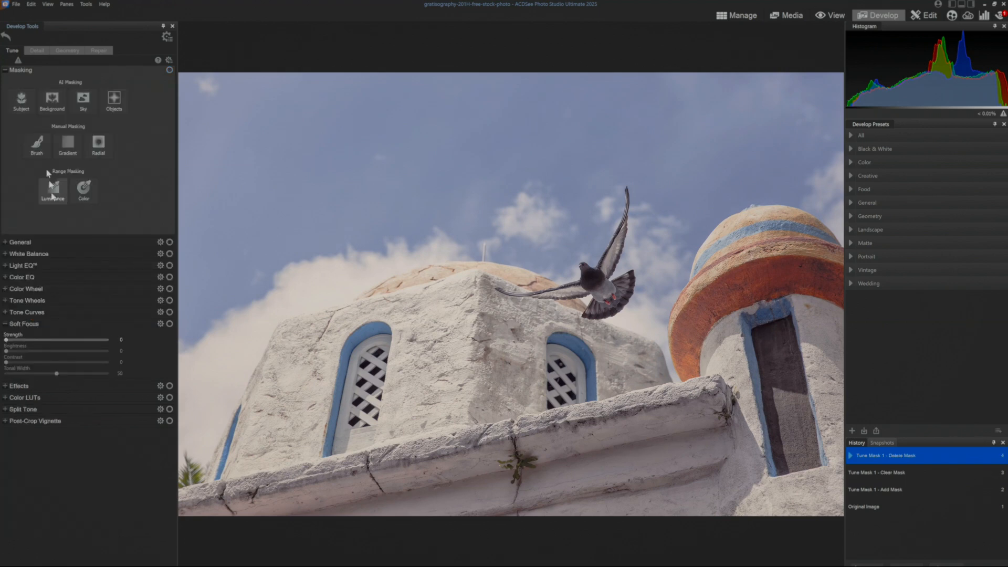
pyautogui.moveTo(95, 125)
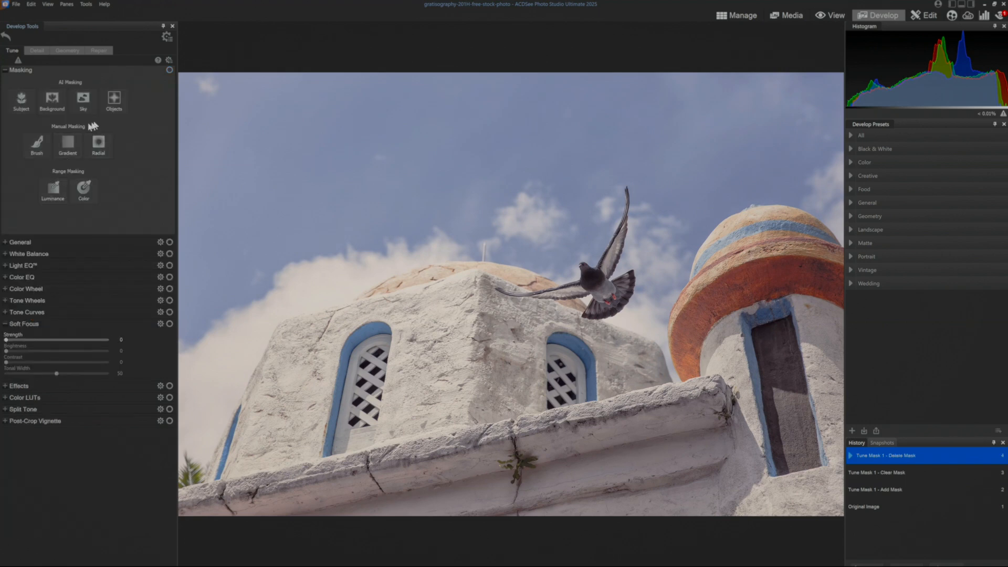